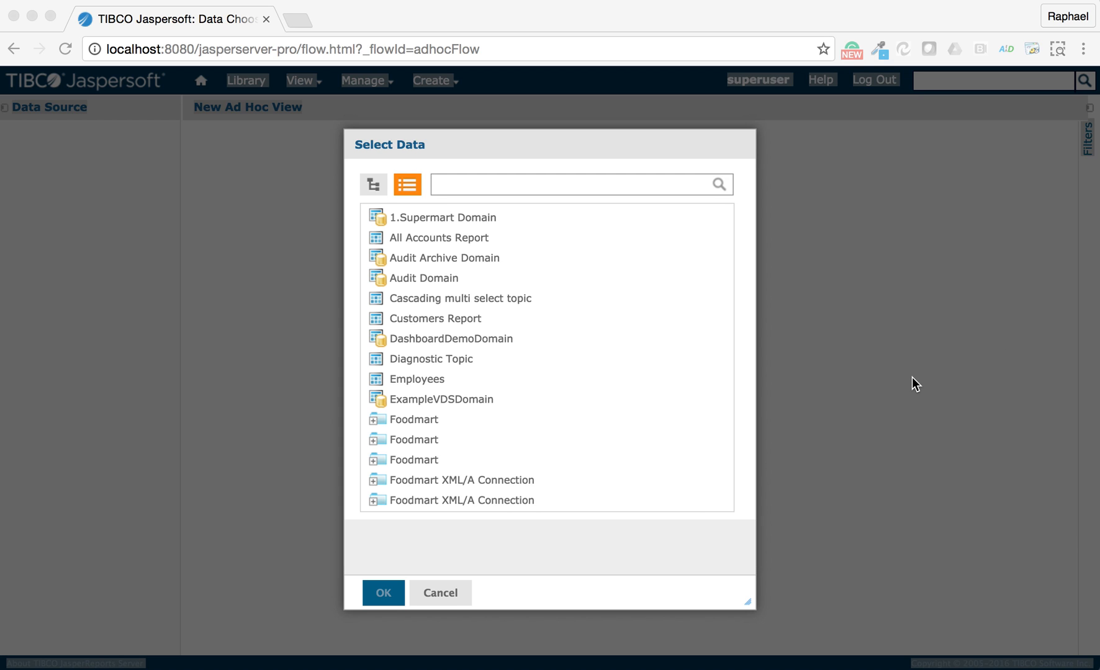
pyautogui.moveTo(738, 244)
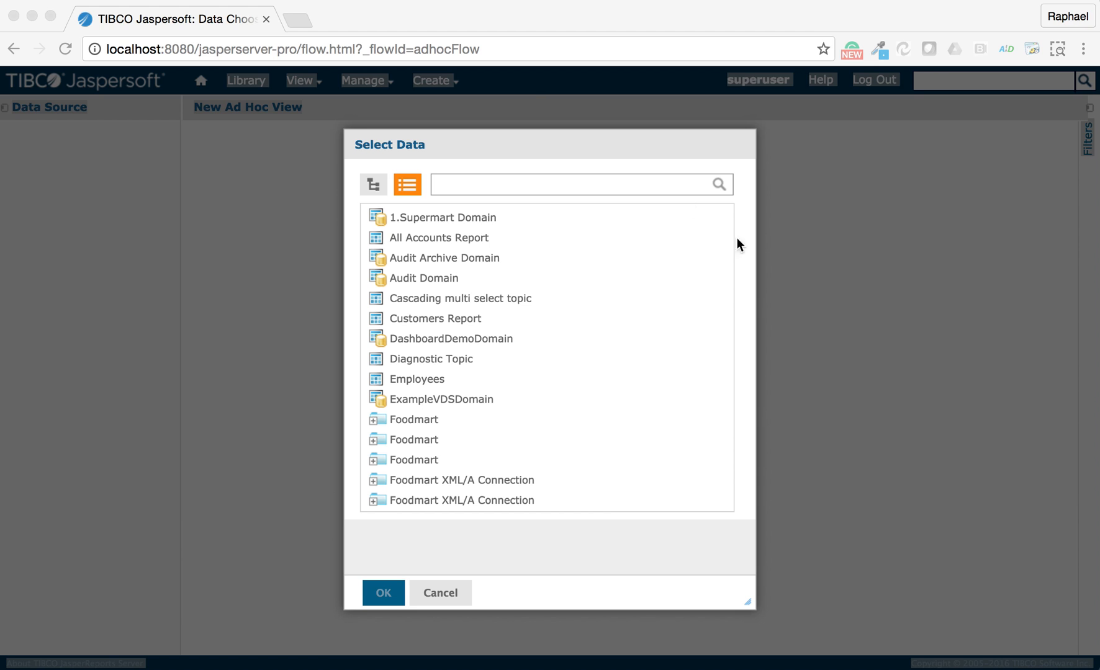
# Step: Choose the 'foodmart data for crosstab' topic for the new Ad Hoc view
pyautogui.scroll(-3)
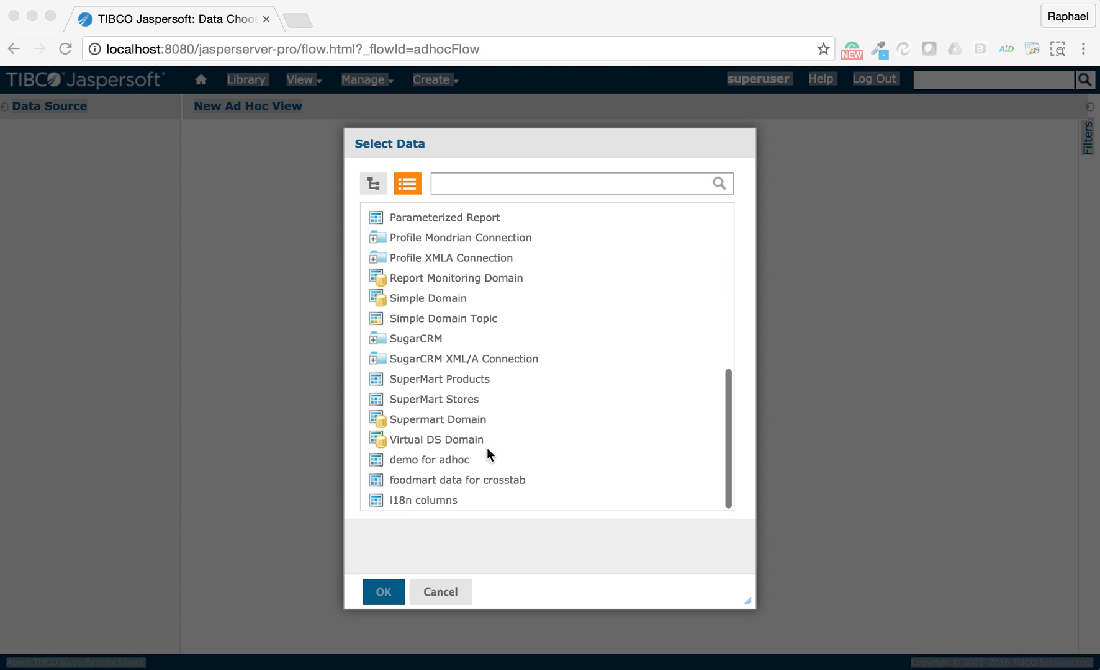
pyautogui.click(456, 480)
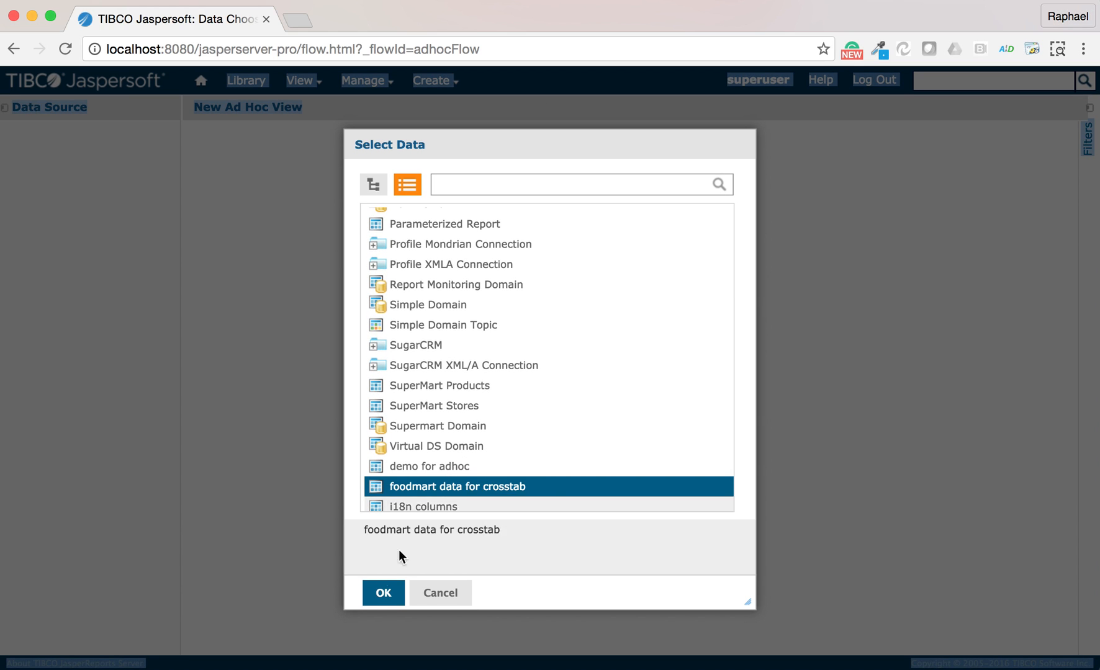
pyautogui.click(383, 592)
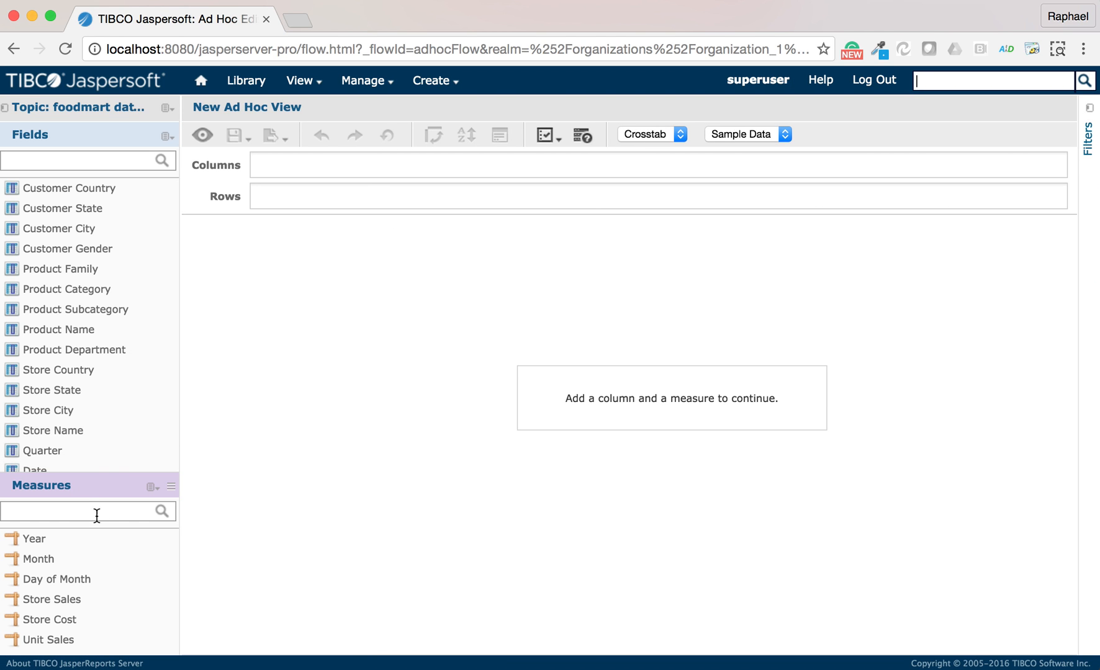
pyautogui.moveTo(796, 70)
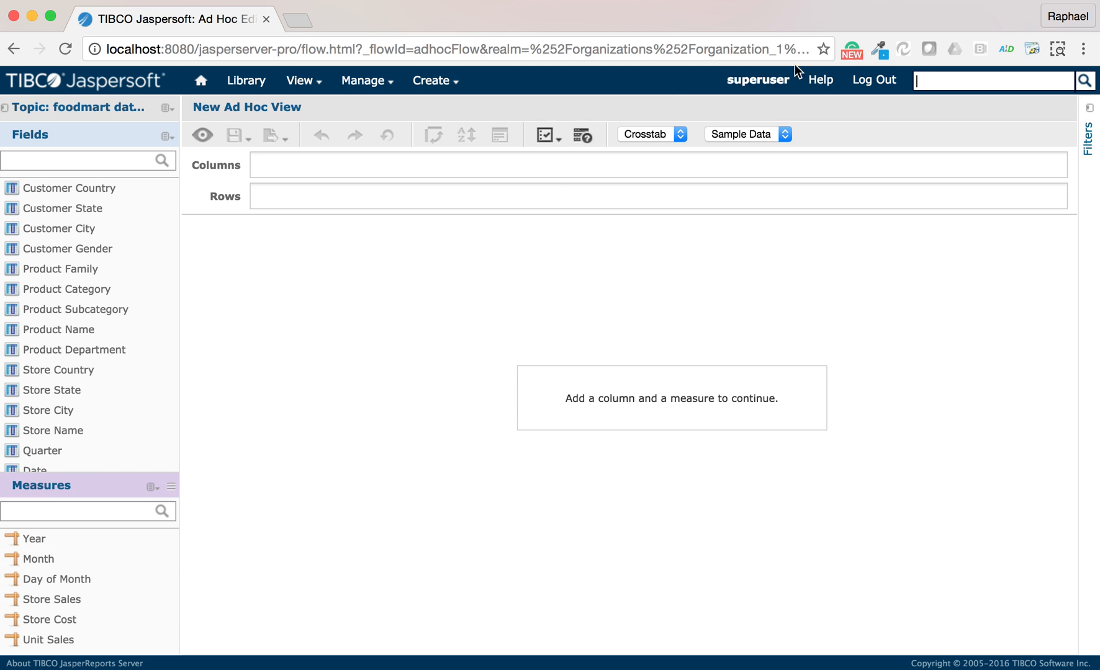
pyautogui.moveTo(665, 147)
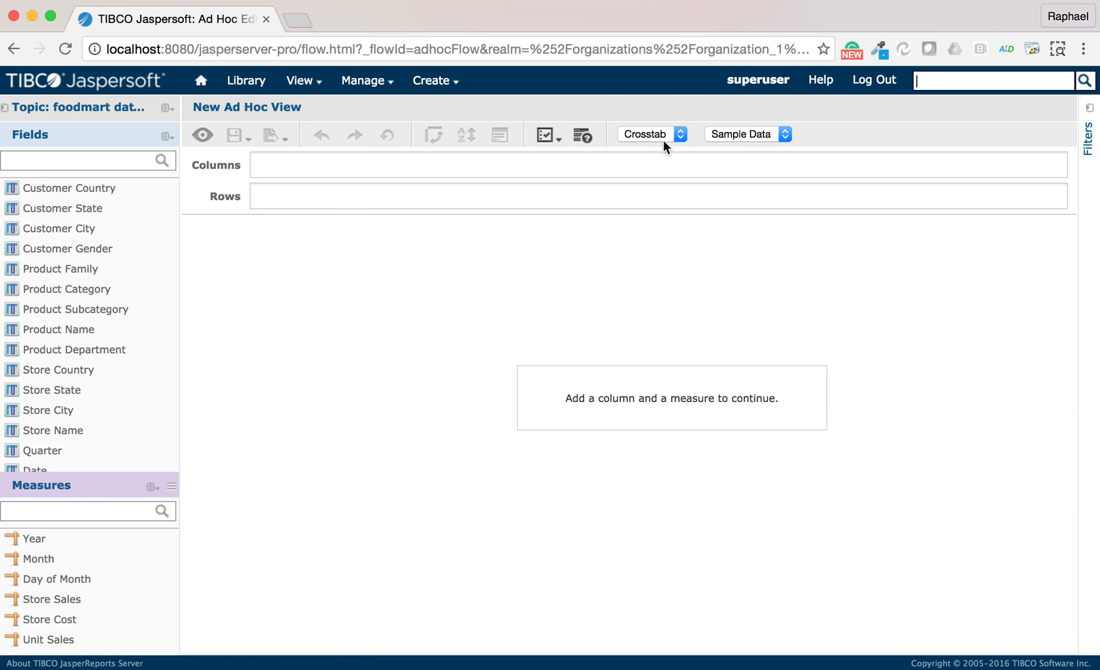
# Step: Switch the view to Table, group by Store Name, and add a Store Sales column
pyautogui.click(648, 134)
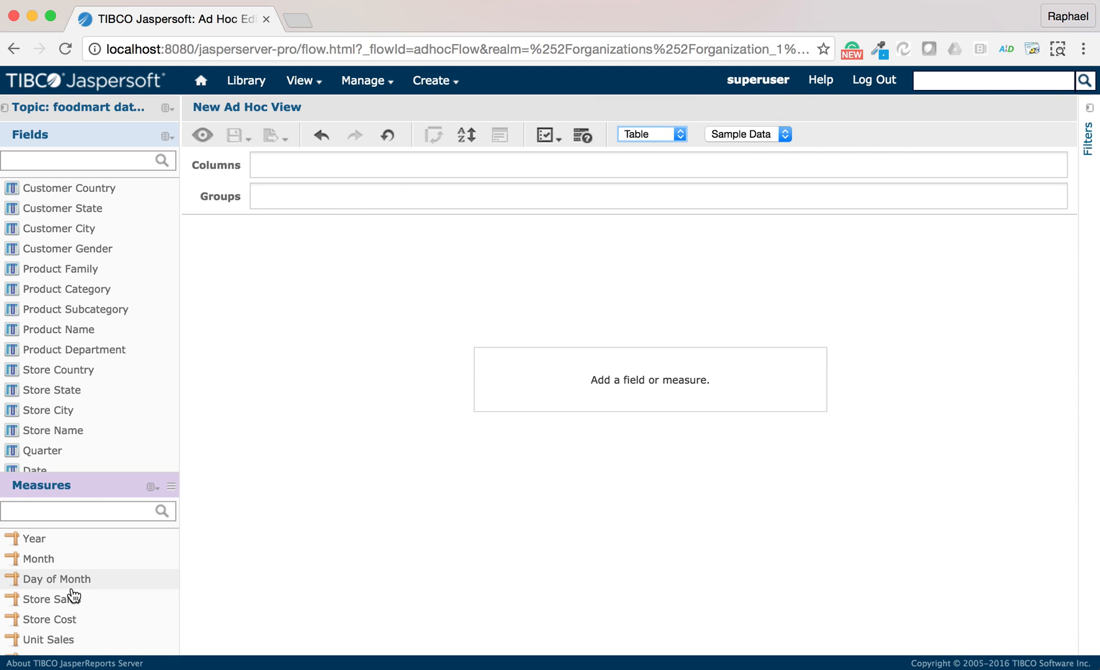
pyautogui.click(56, 598)
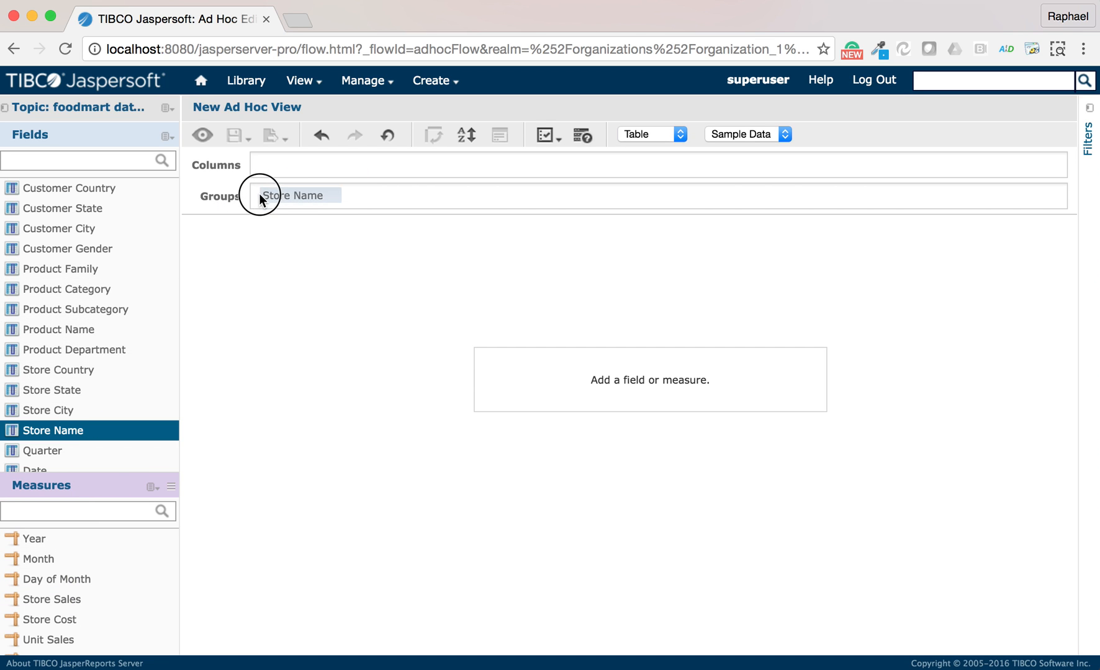
pyautogui.click(293, 196)
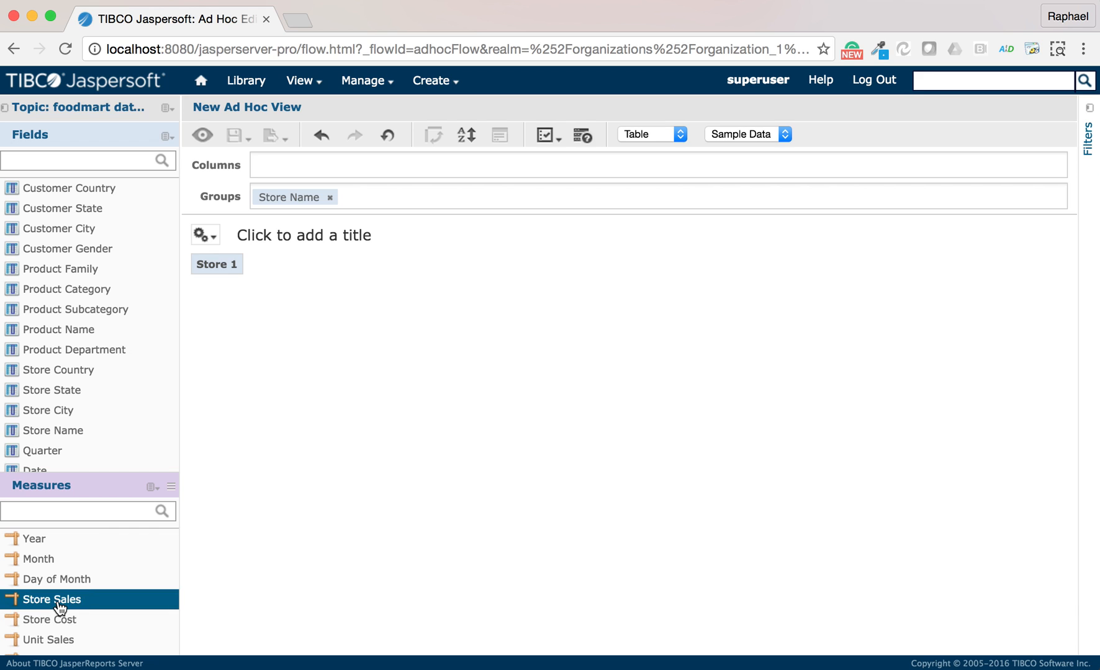
pyautogui.doubleClick(53, 600)
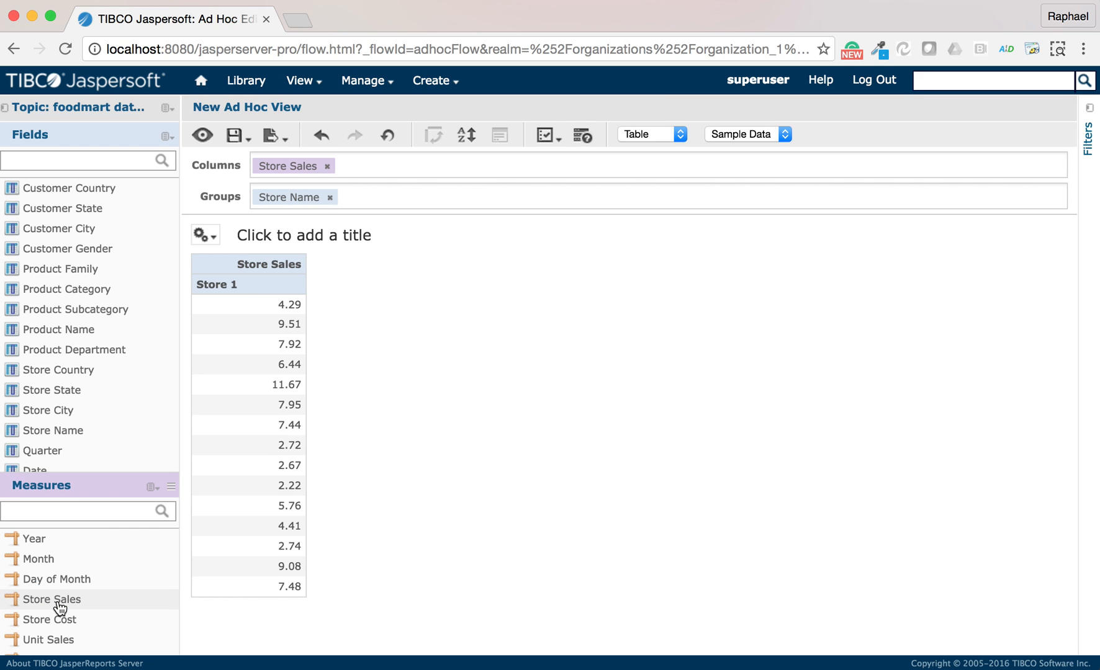
pyautogui.moveTo(151, 499)
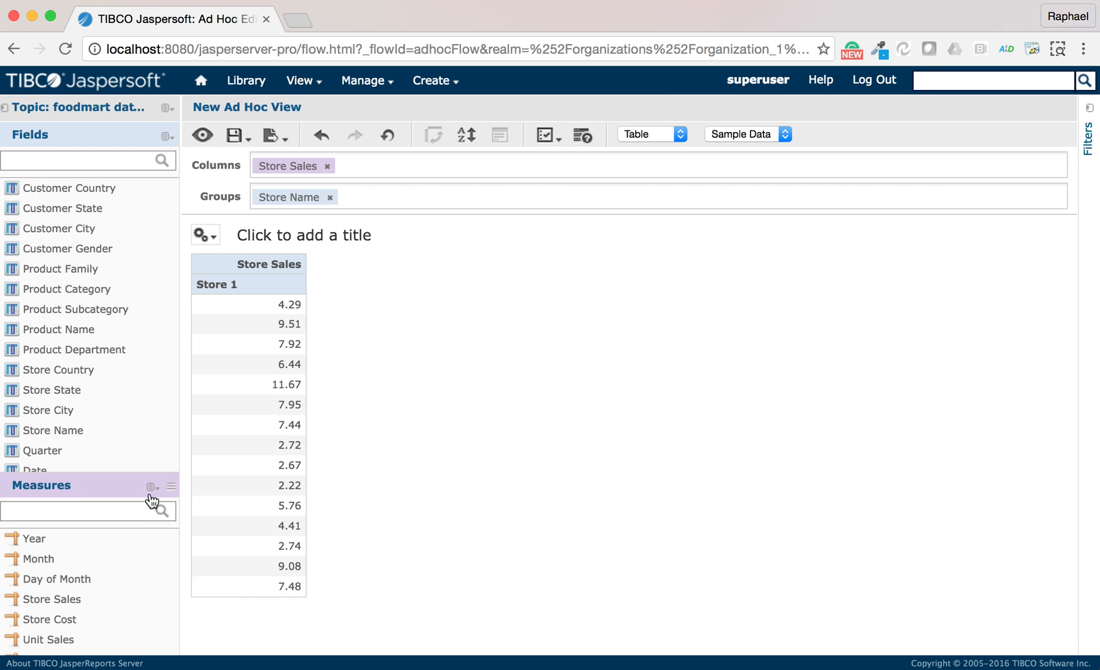
# Step: Start a new calculated measure using the PercentOf function
pyautogui.click(152, 486)
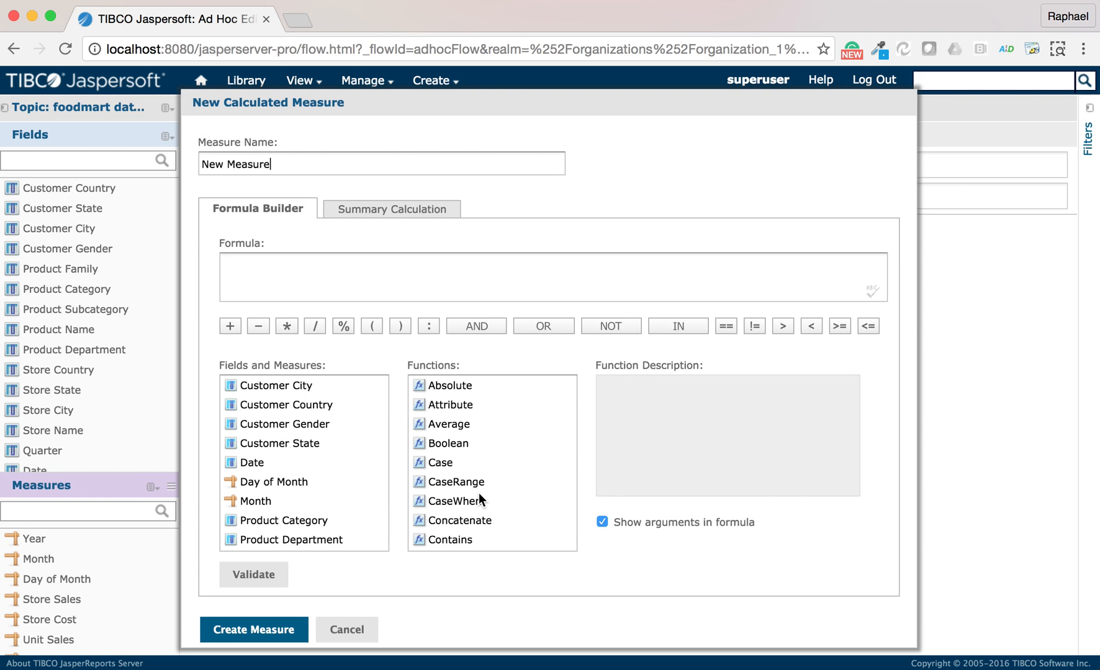
pyautogui.scroll(-3)
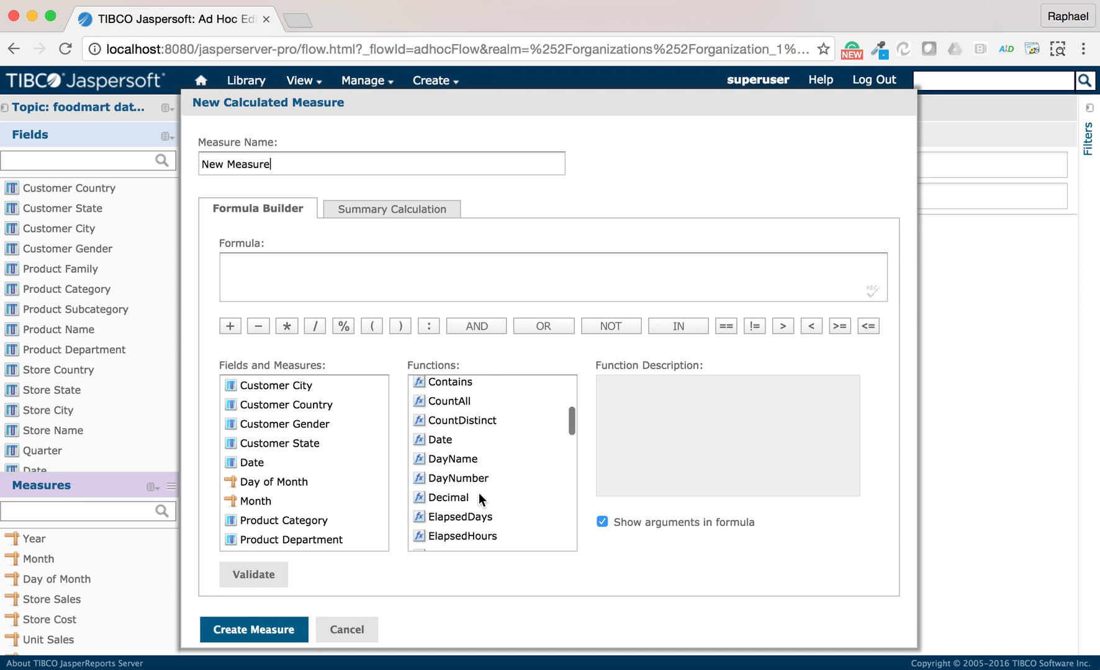
pyautogui.scroll(-3)
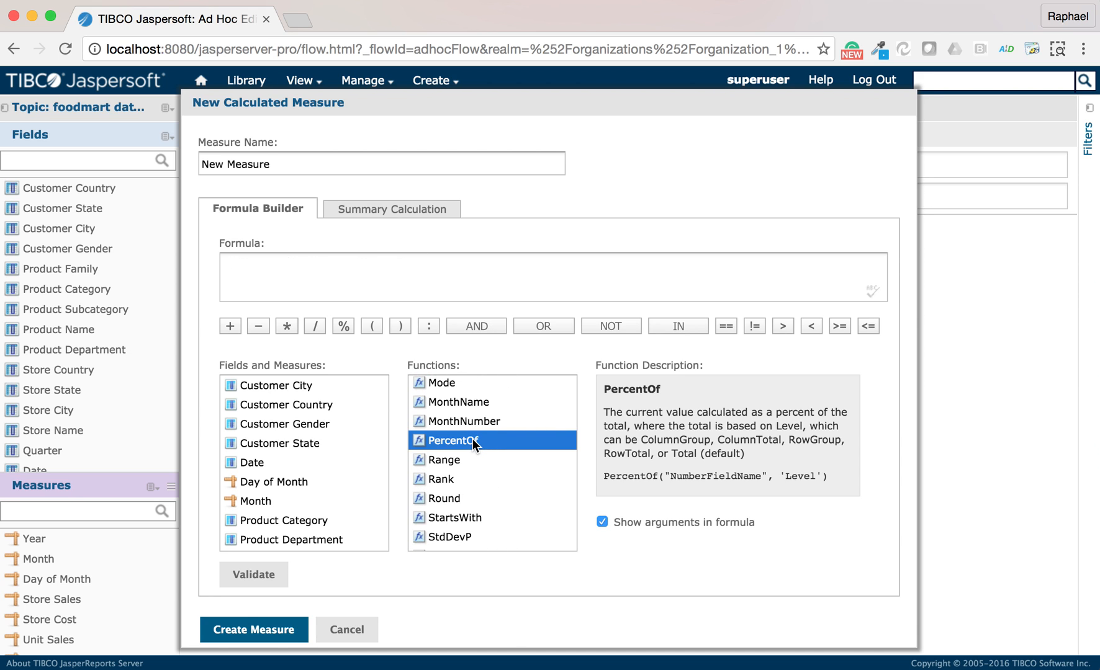
pyautogui.doubleClick(454, 440)
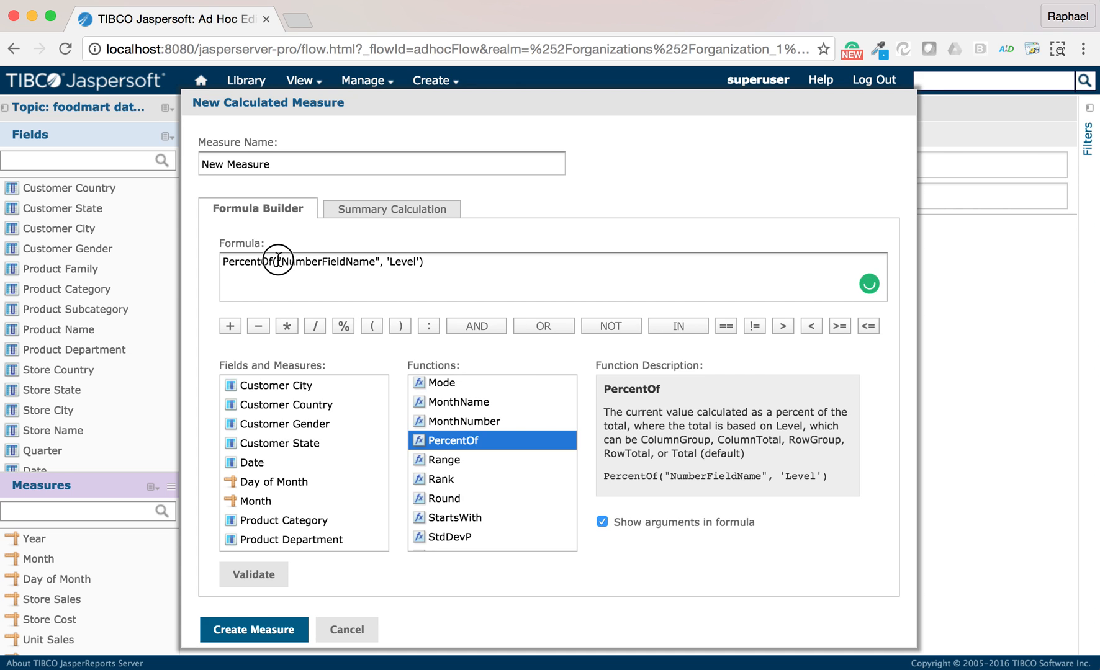
# Step: Set the formula to PercentOf("Store Sales", 'Total')
pyautogui.doubleClick(326, 262)
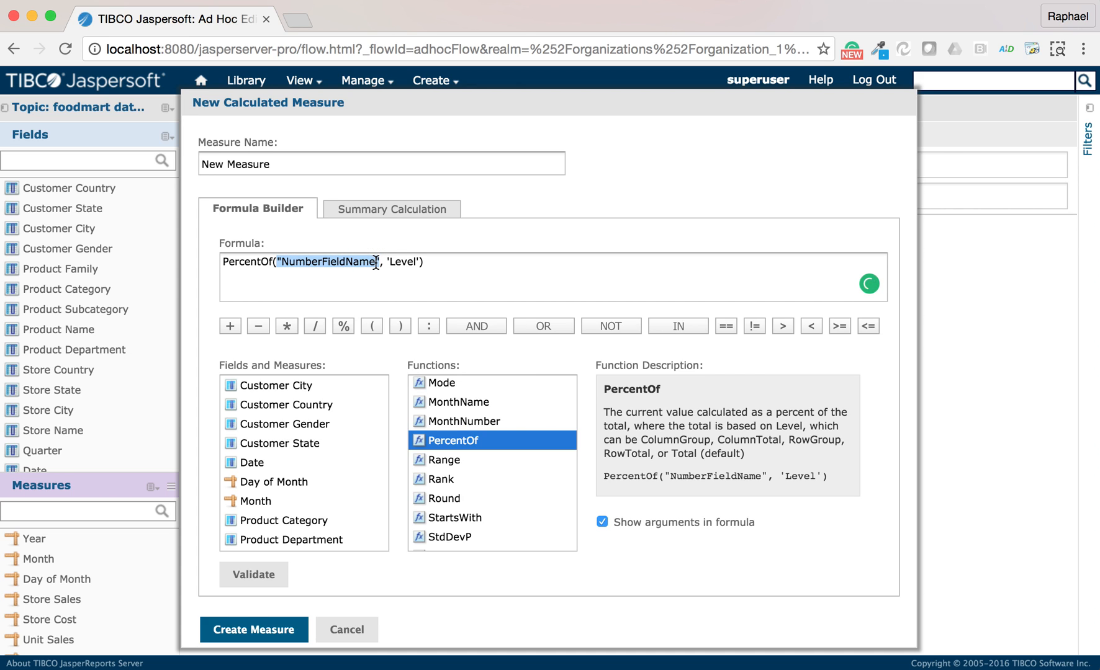
pyautogui.scroll(-3)
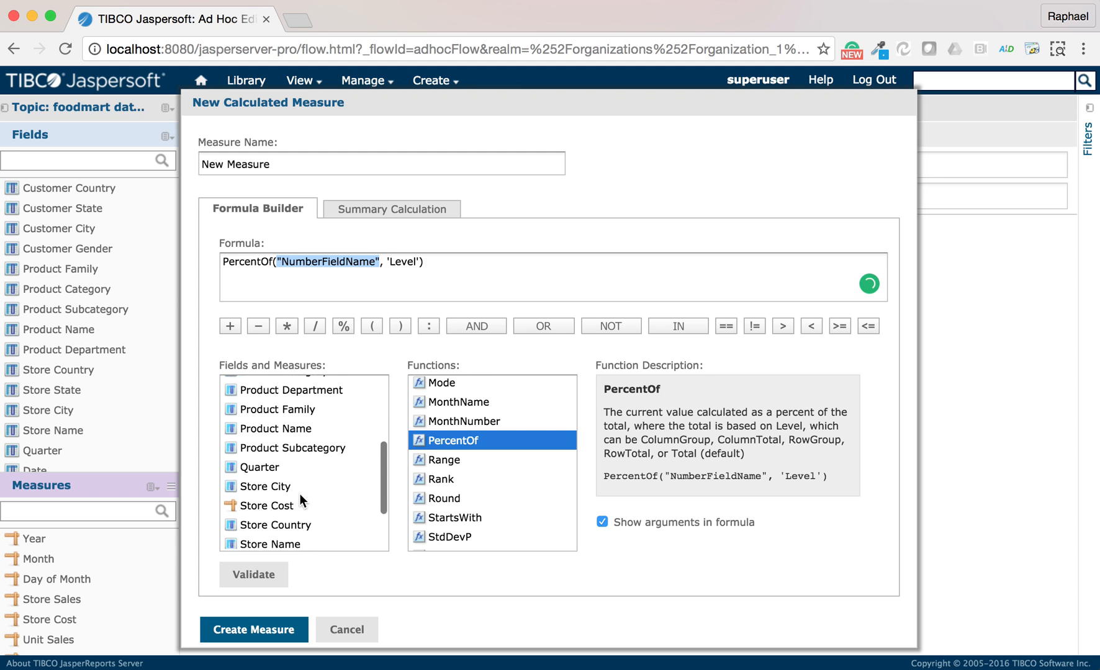
pyautogui.click(266, 483)
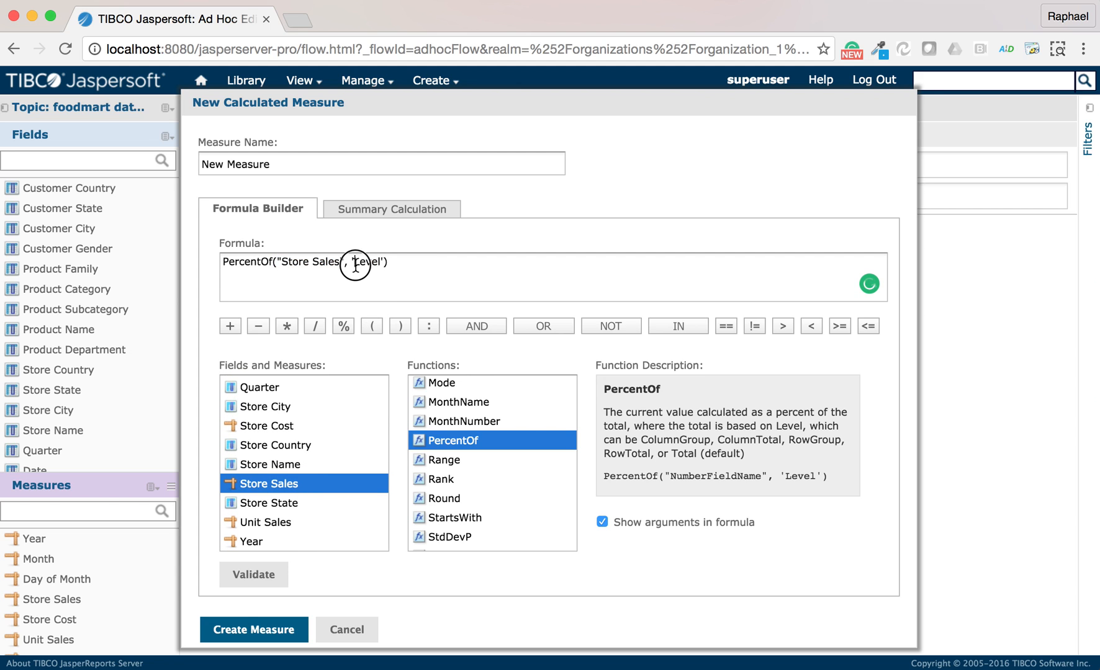
pyautogui.doubleClick(368, 263)
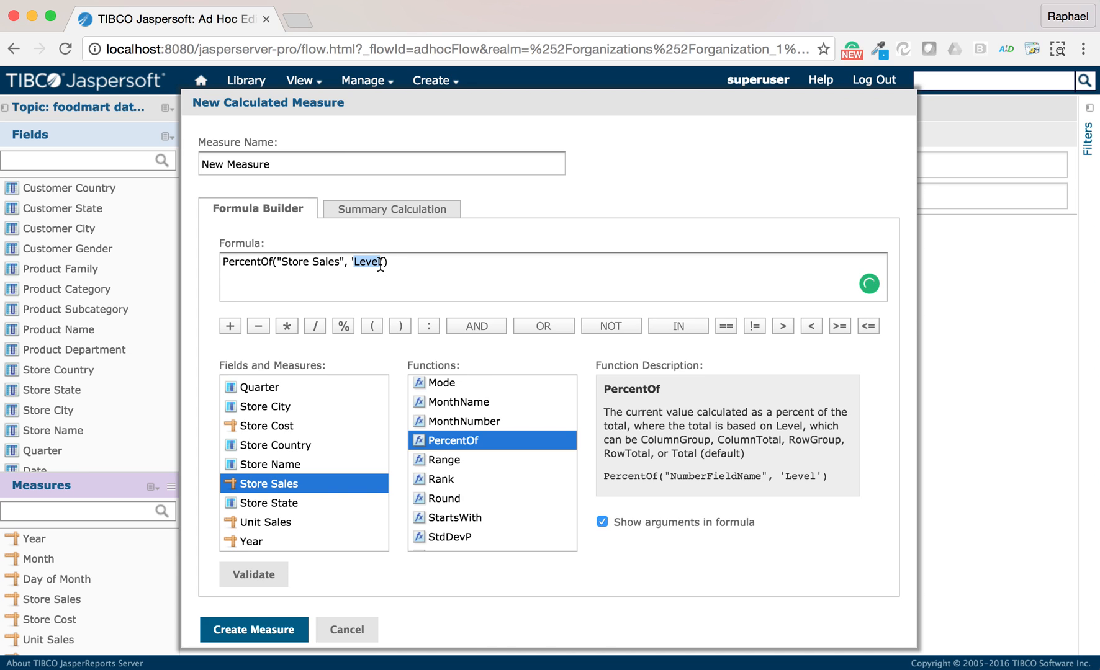
pyautogui.write('Total')
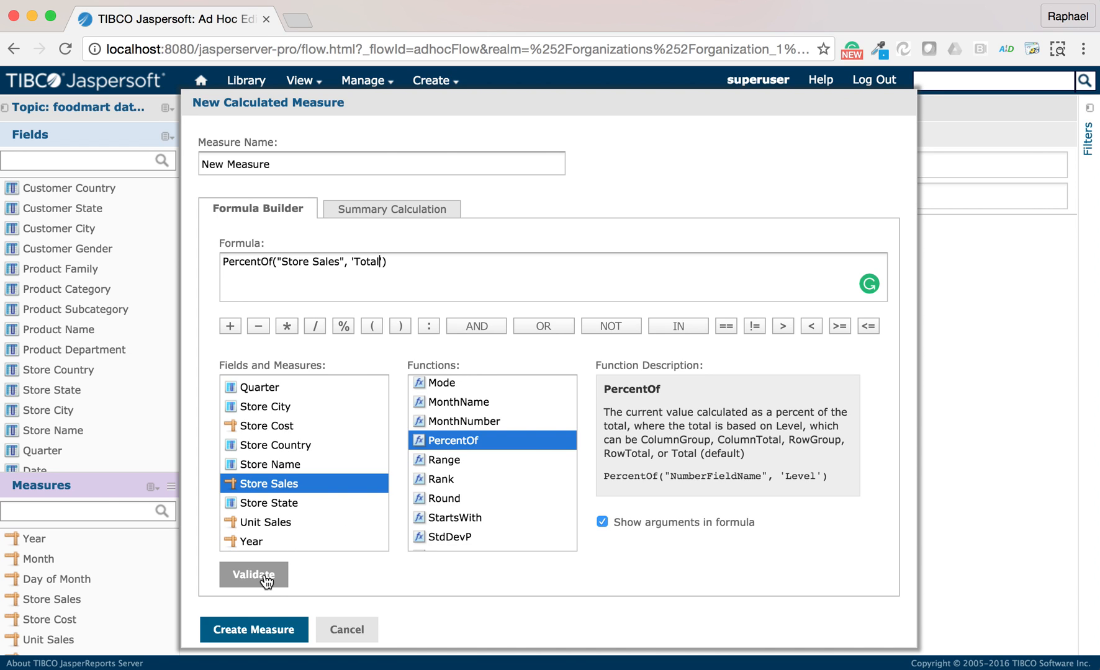
# Step: Validate the formula, name it 'Percent Sales (%)', and create the measure
pyautogui.click(253, 574)
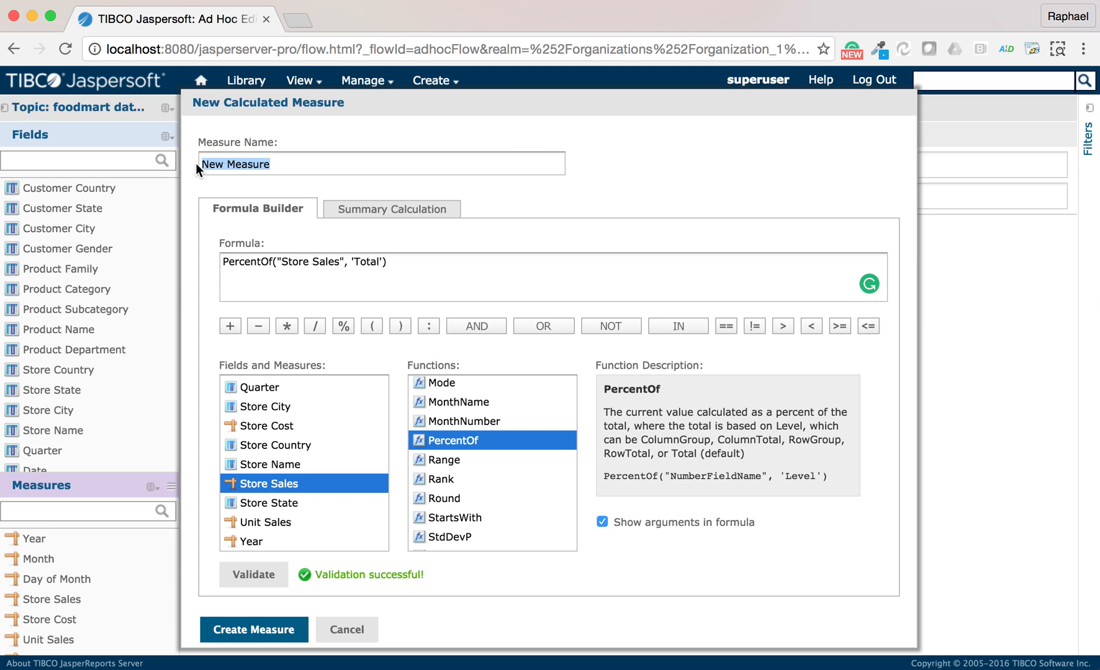
pyautogui.write('Perce')
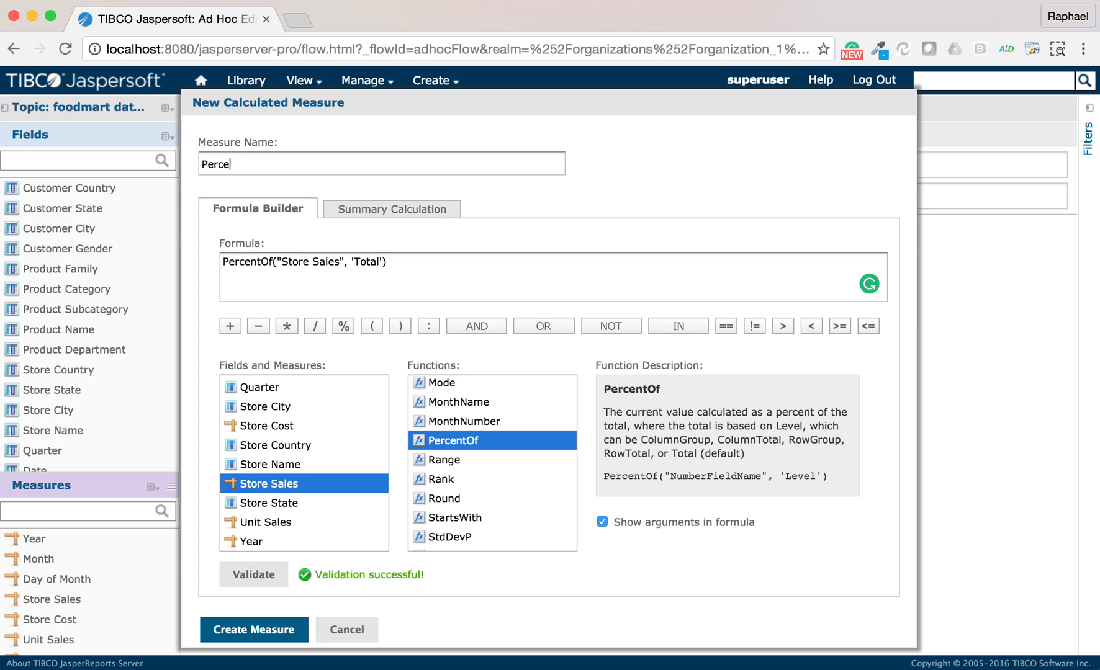
pyautogui.write('nt Sales')
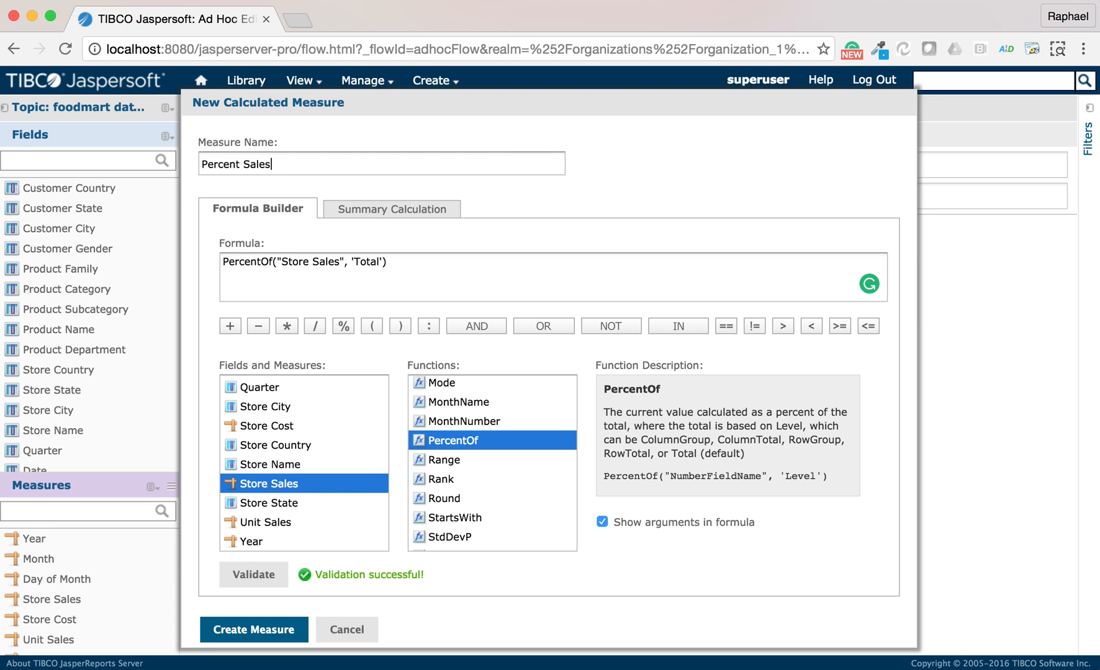
pyautogui.write('(%')
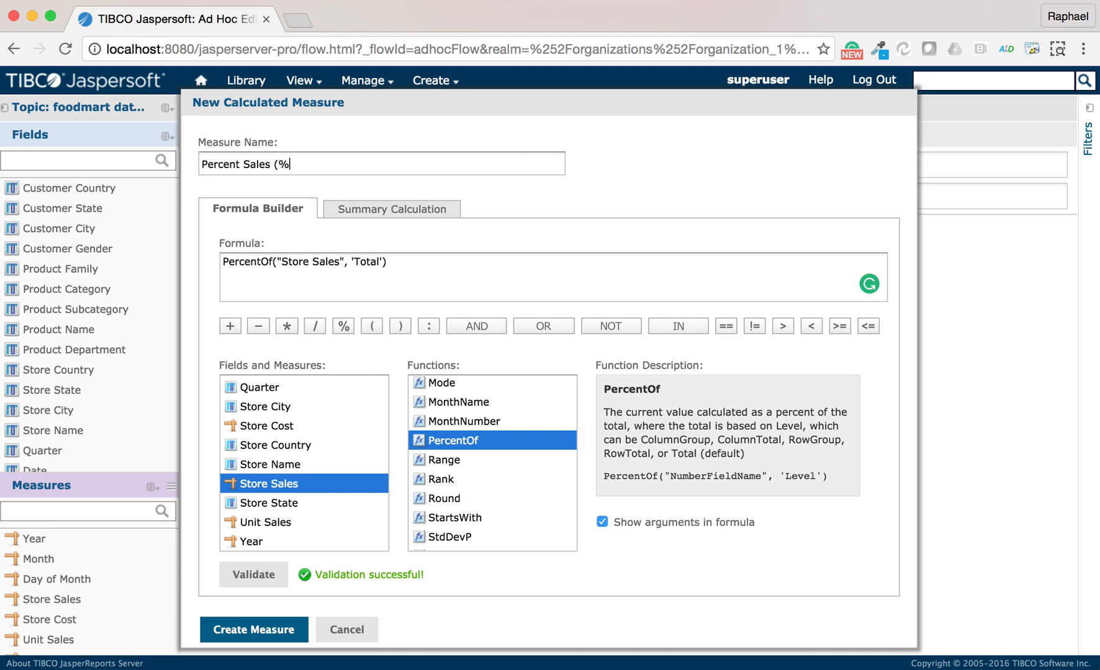
pyautogui.moveTo(253, 574)
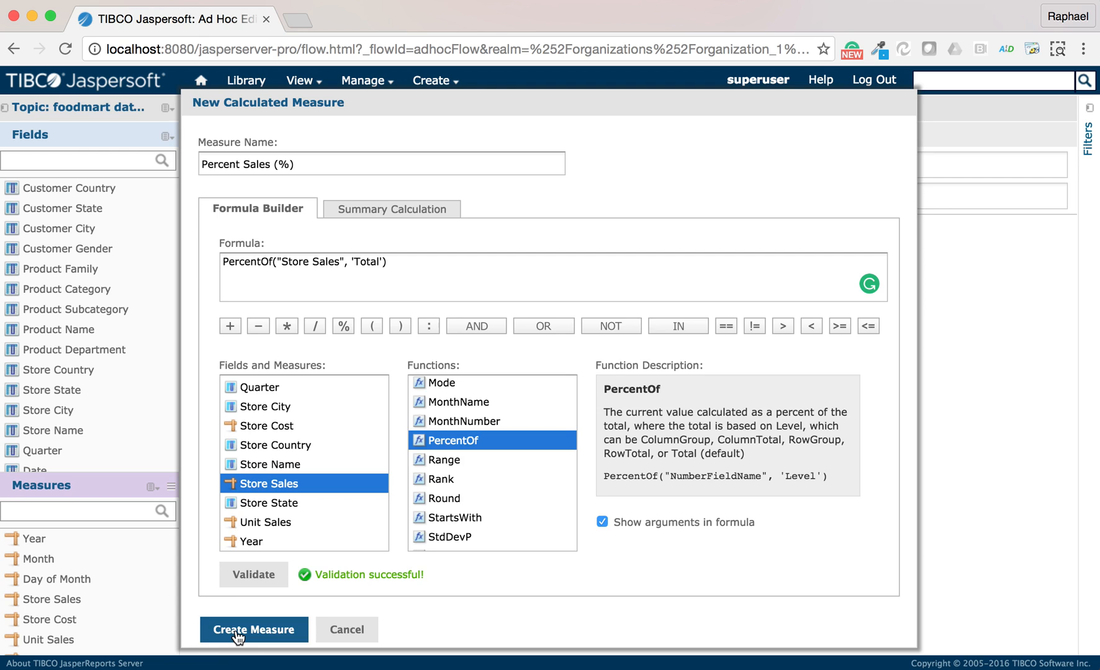
pyautogui.click(253, 629)
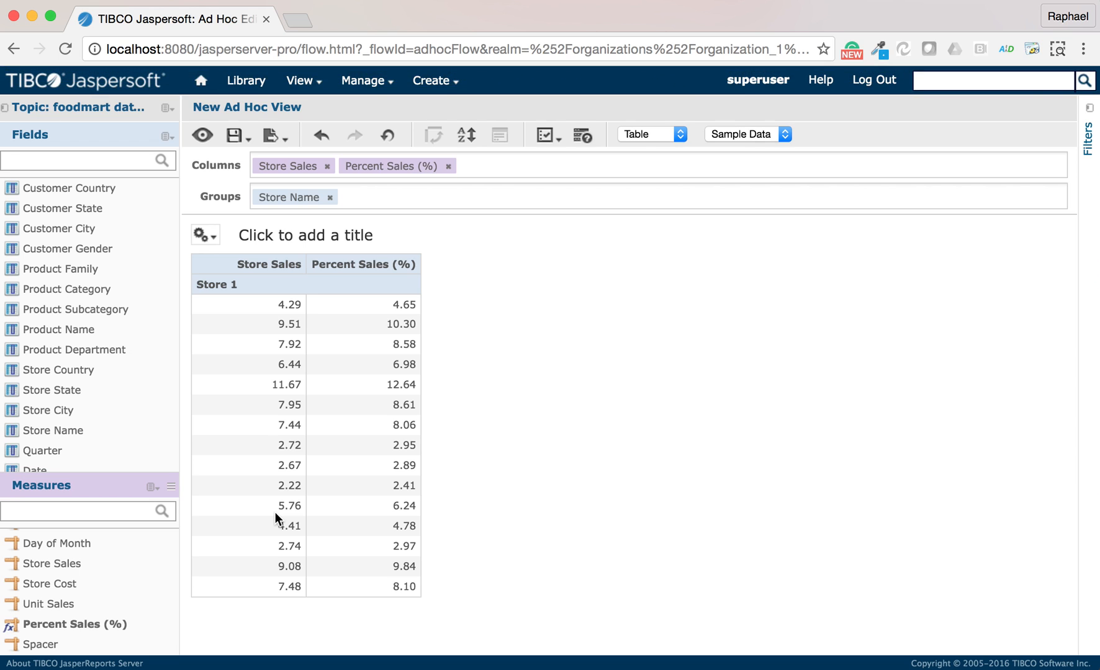
pyautogui.moveTo(398, 308)
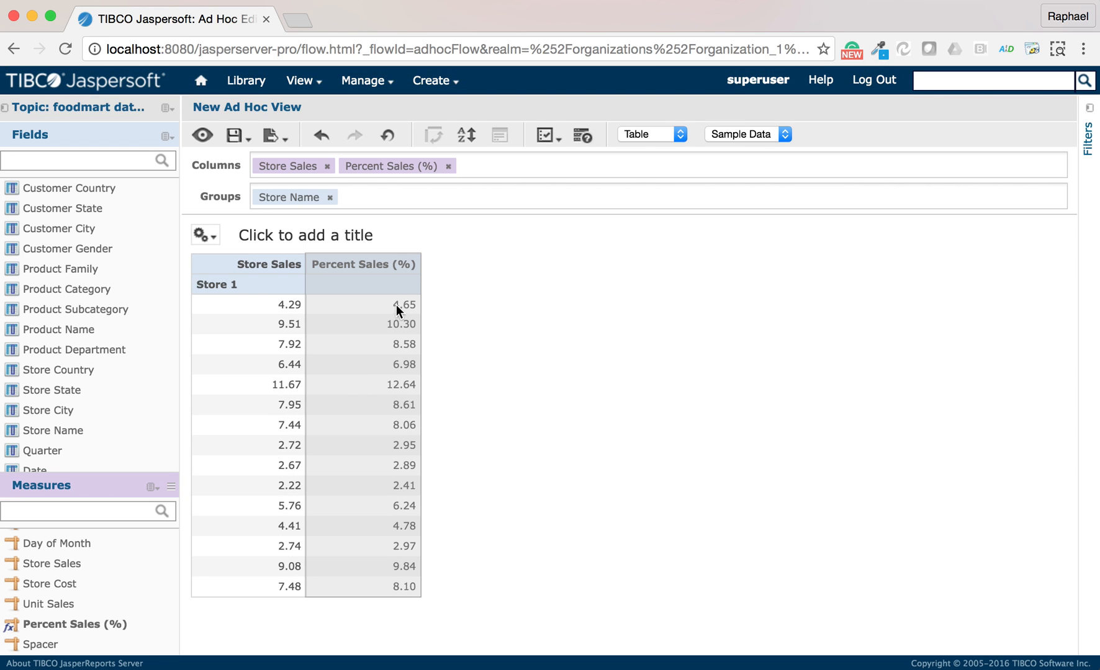
pyautogui.moveTo(282, 312)
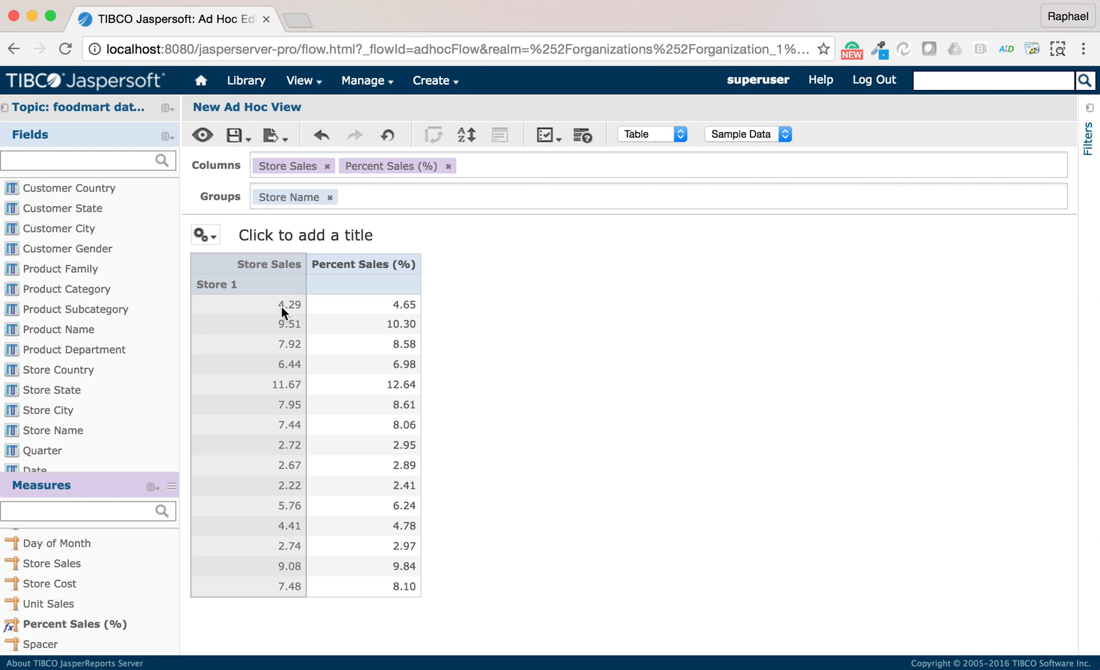
pyautogui.moveTo(254, 250)
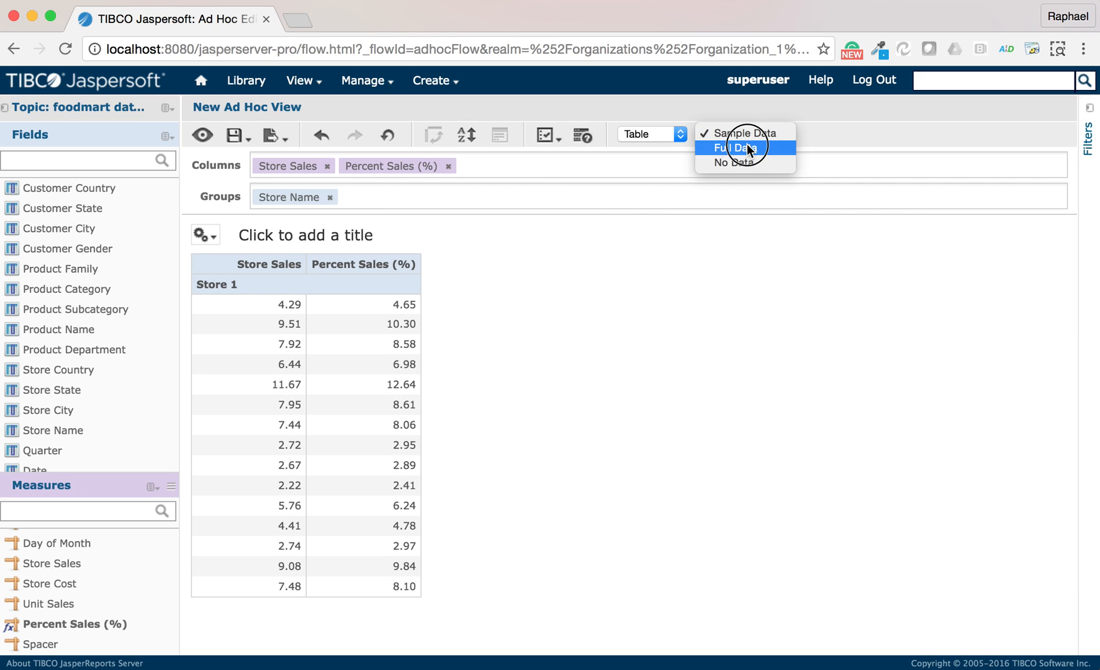
# Step: Show full data as per-store Totals Data and check the 100.00 grand total
pyautogui.click(734, 147)
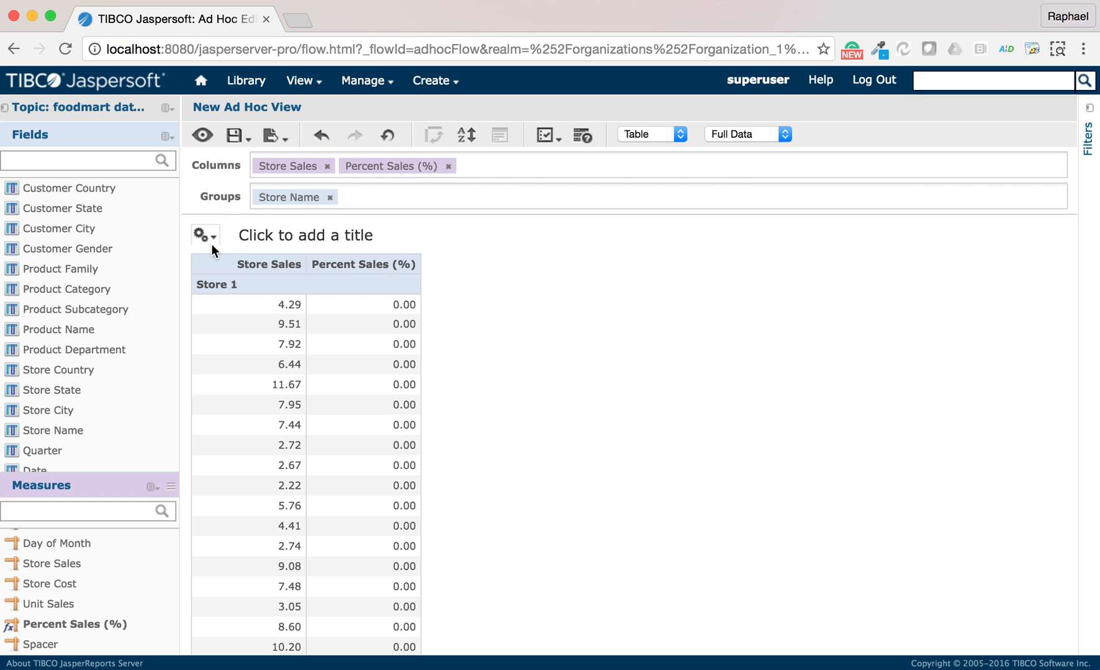
pyautogui.click(205, 235)
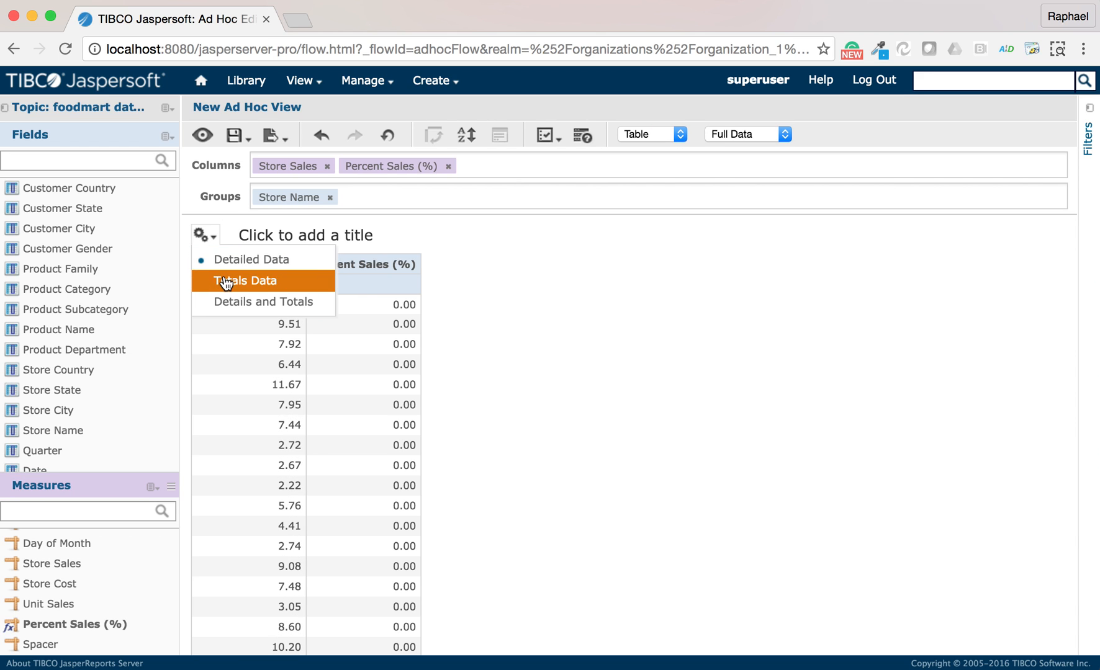
pyautogui.click(244, 281)
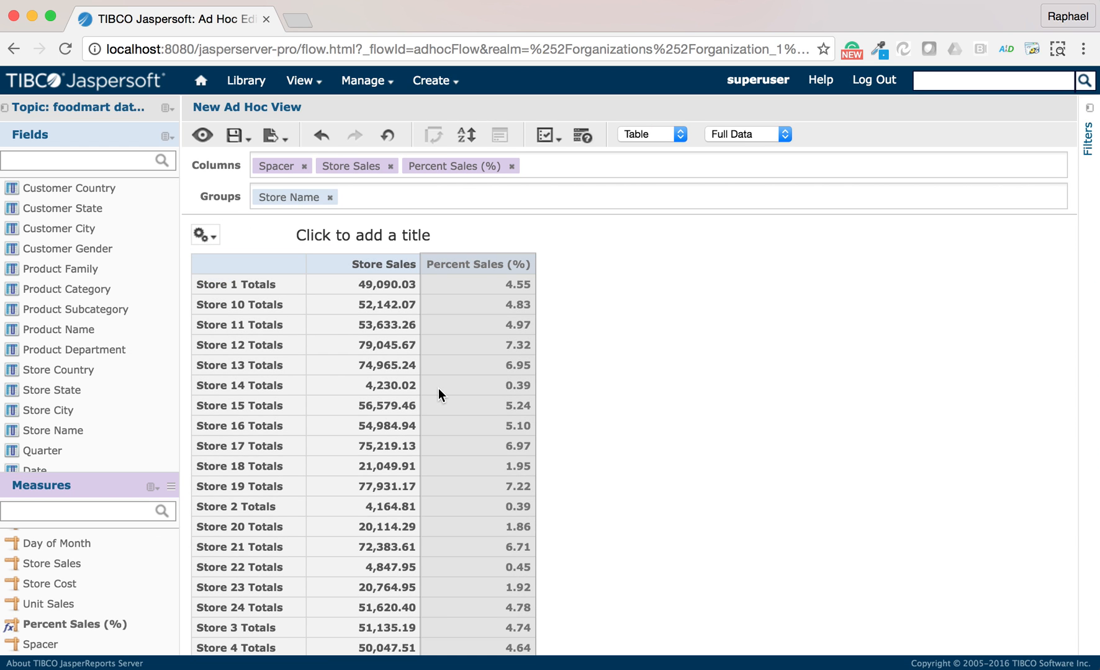
pyautogui.moveTo(638, 432)
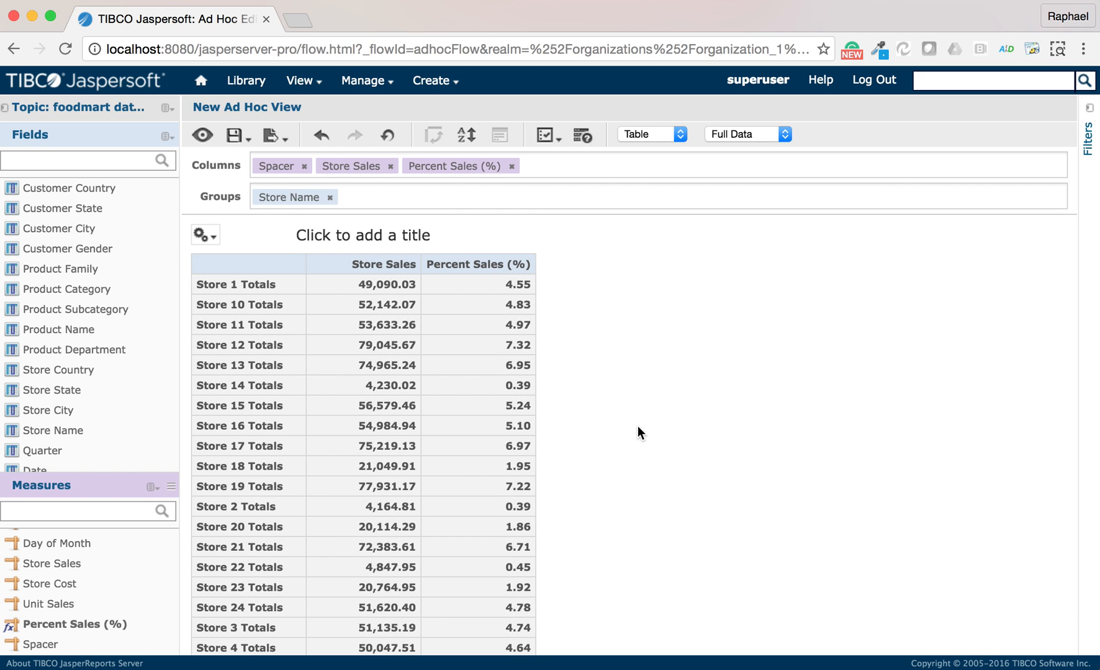
pyautogui.scroll(-3)
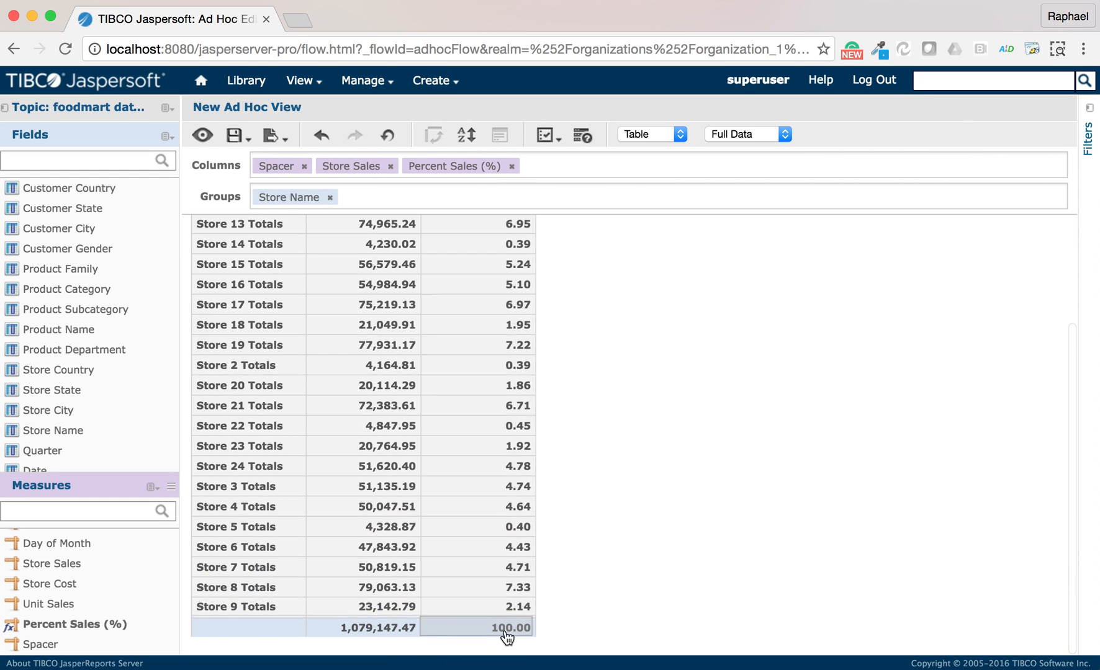
pyautogui.moveTo(593, 573)
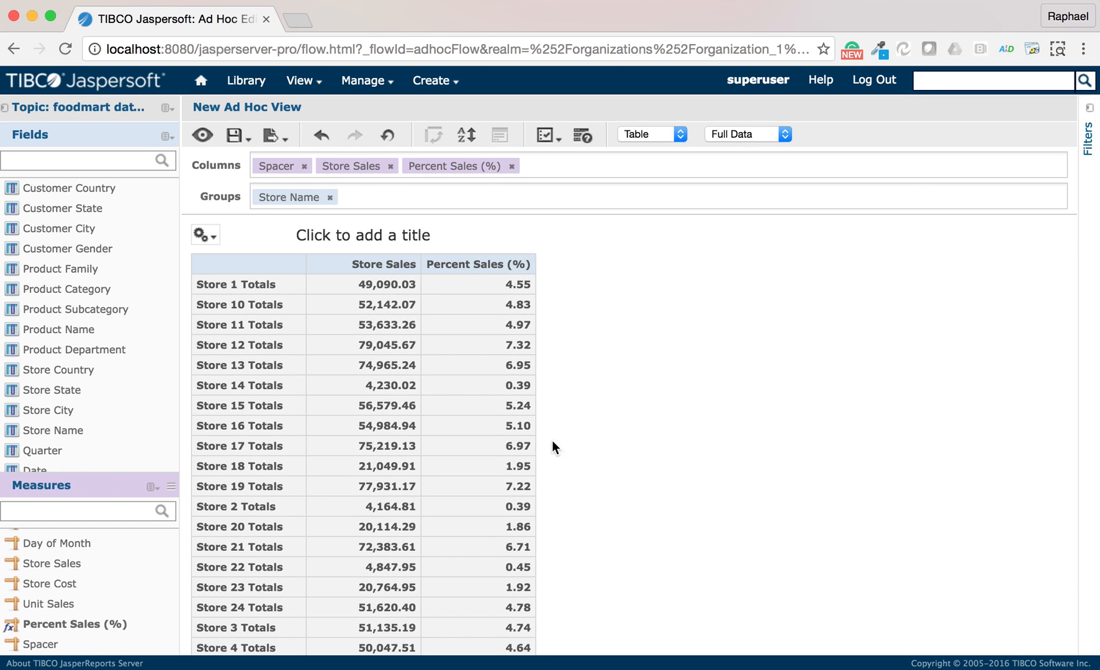
pyautogui.moveTo(528, 418)
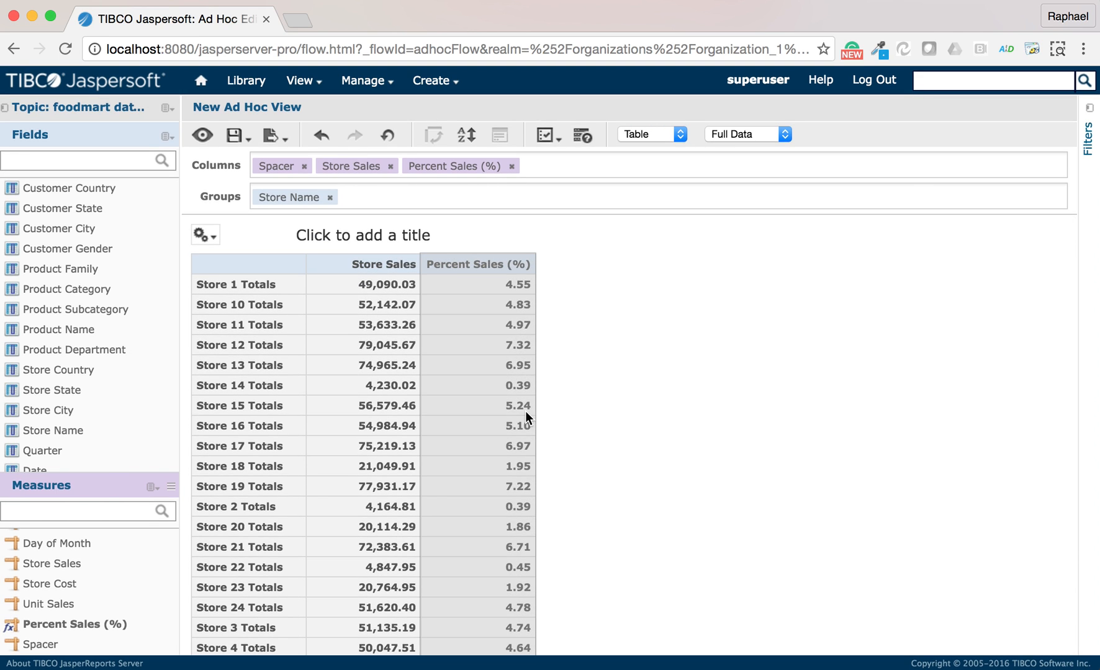
pyautogui.moveTo(98, 605)
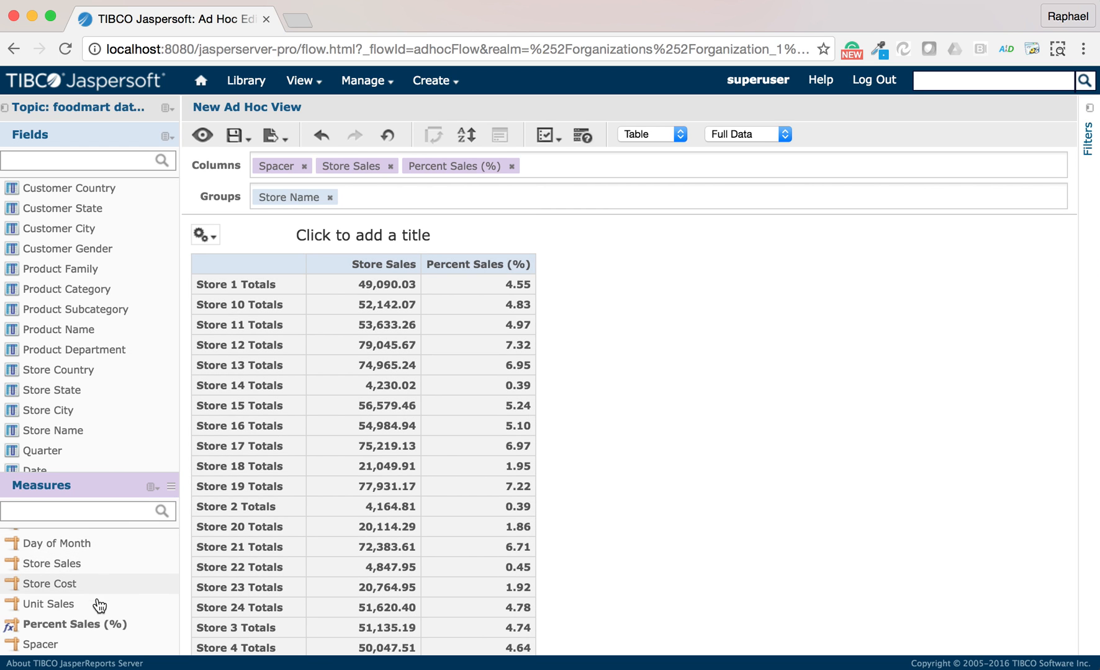
# Step: Append /100 to the Percent Sales (%) formula, validate, and save it
pyautogui.rightClick(72, 624)
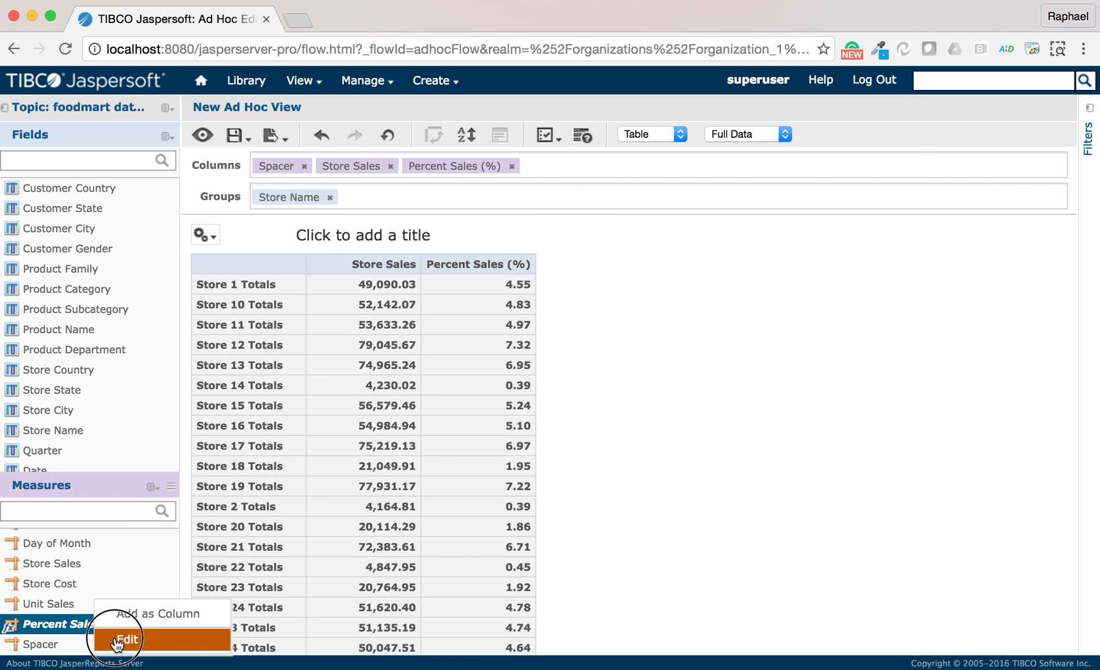
pyautogui.click(126, 638)
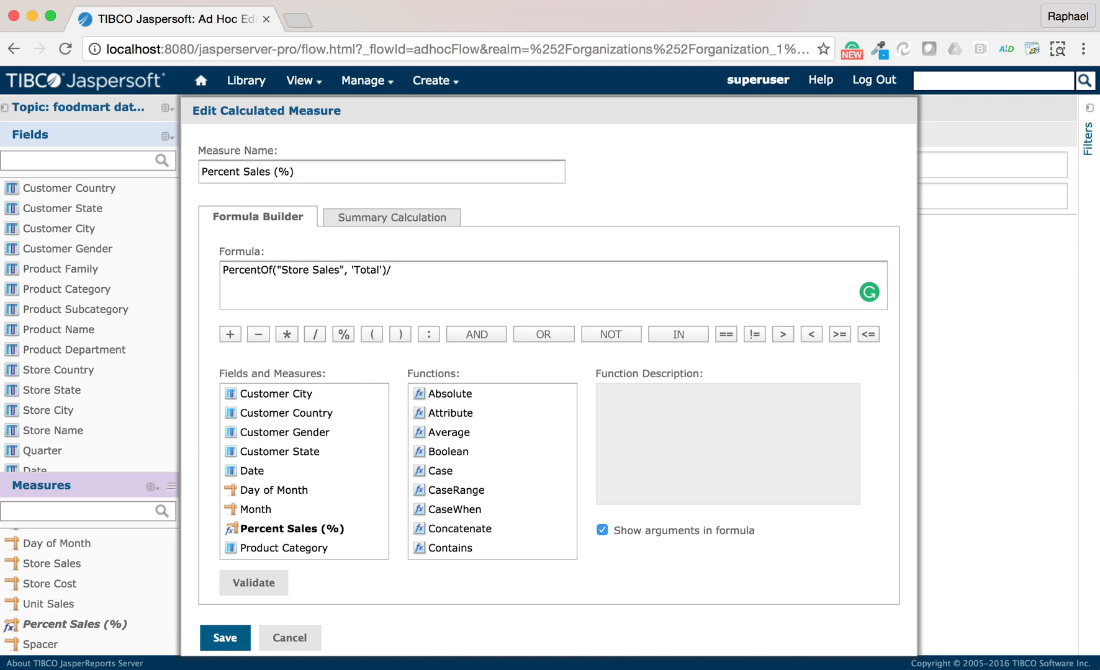
pyautogui.write('100')
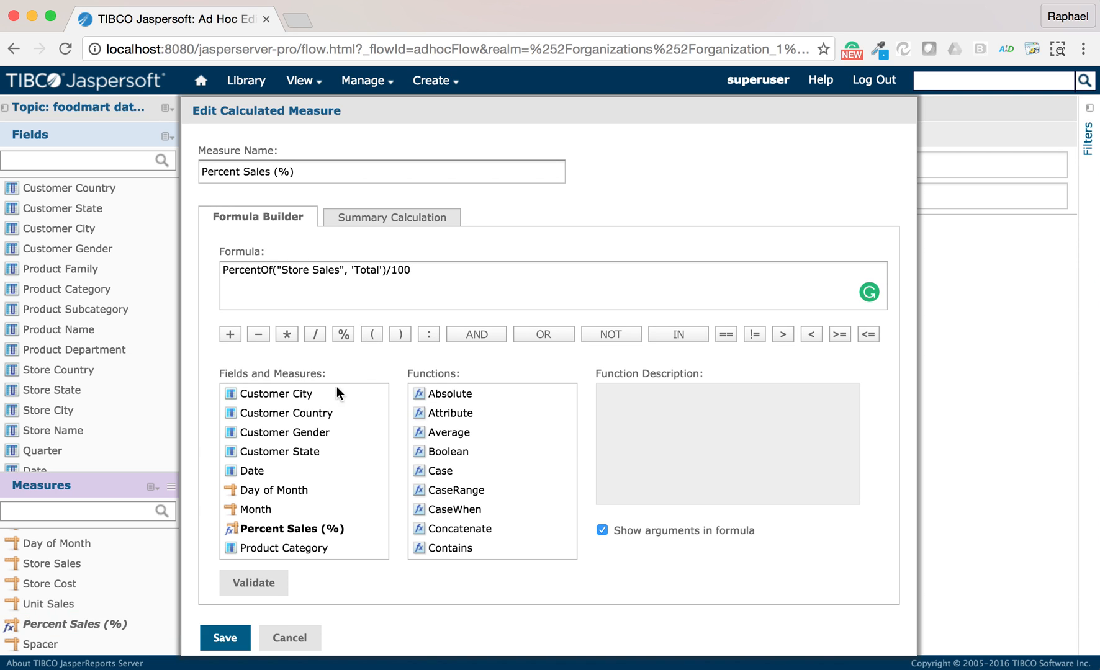
pyautogui.click(253, 583)
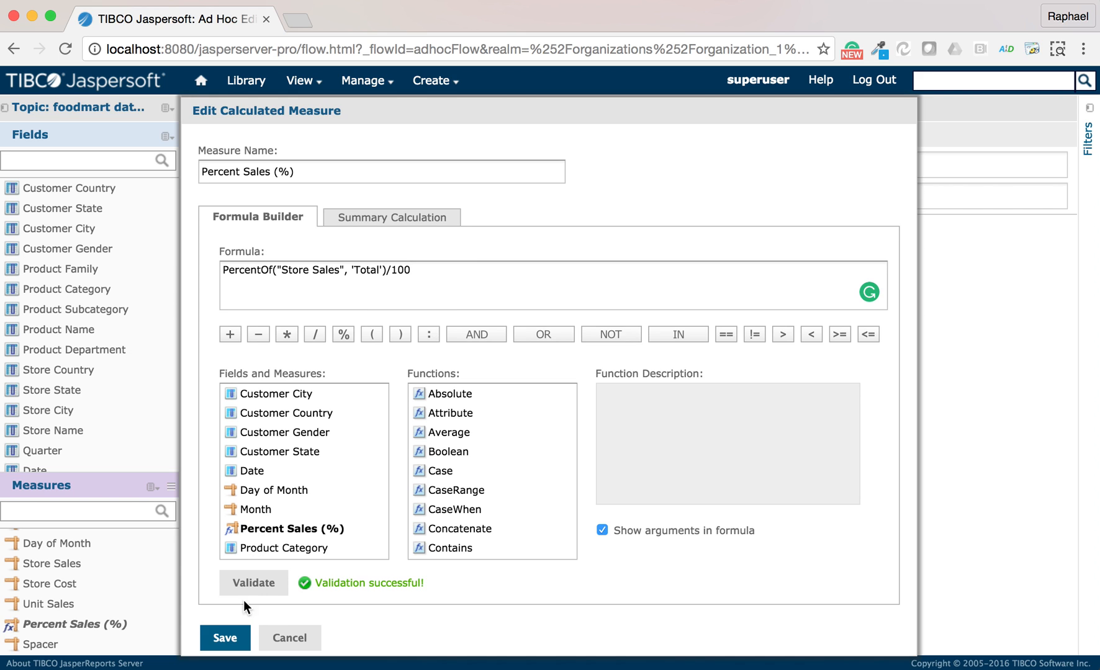
pyautogui.click(225, 638)
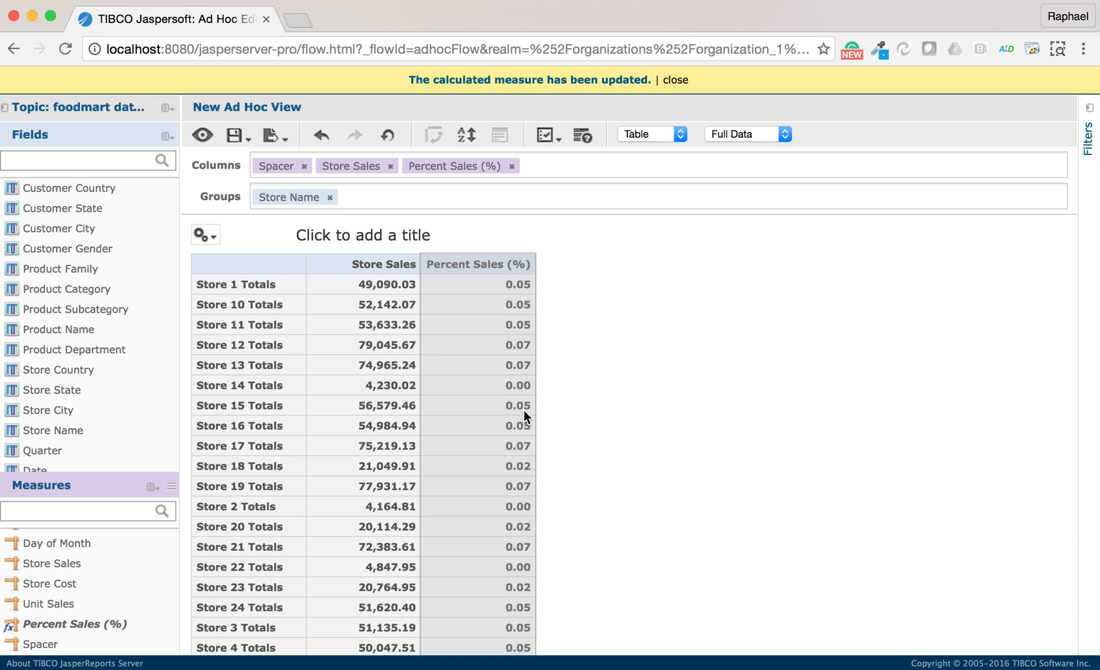
# Step: Format the Percent Sales (%) column as -123456% and check the 100% total
pyautogui.rightClick(513, 379)
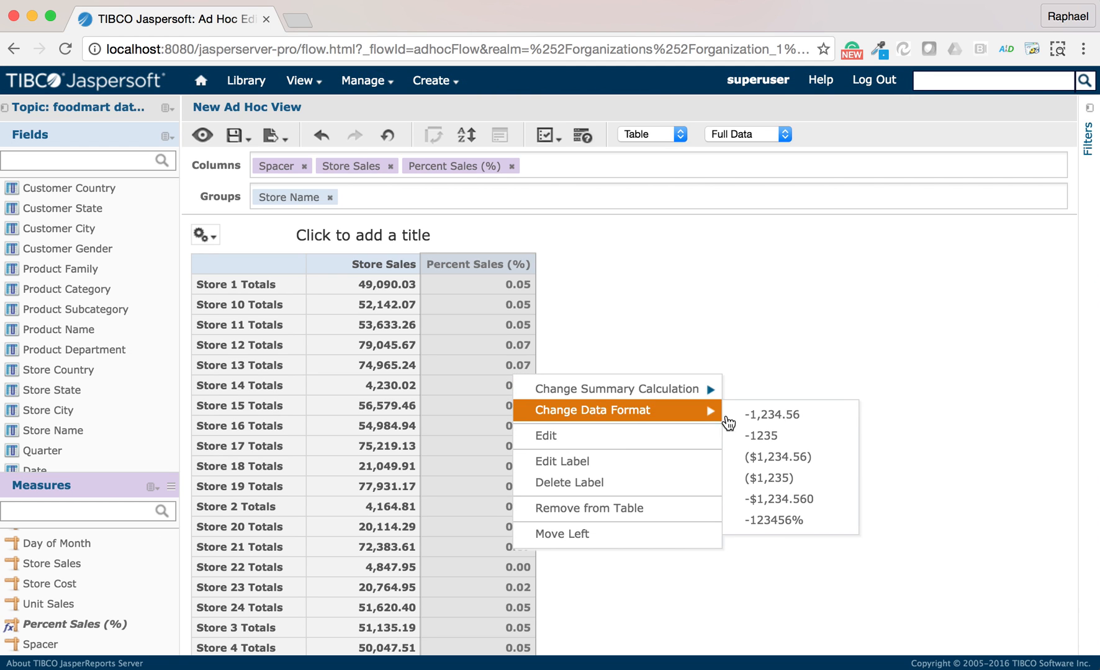
pyautogui.moveTo(771, 521)
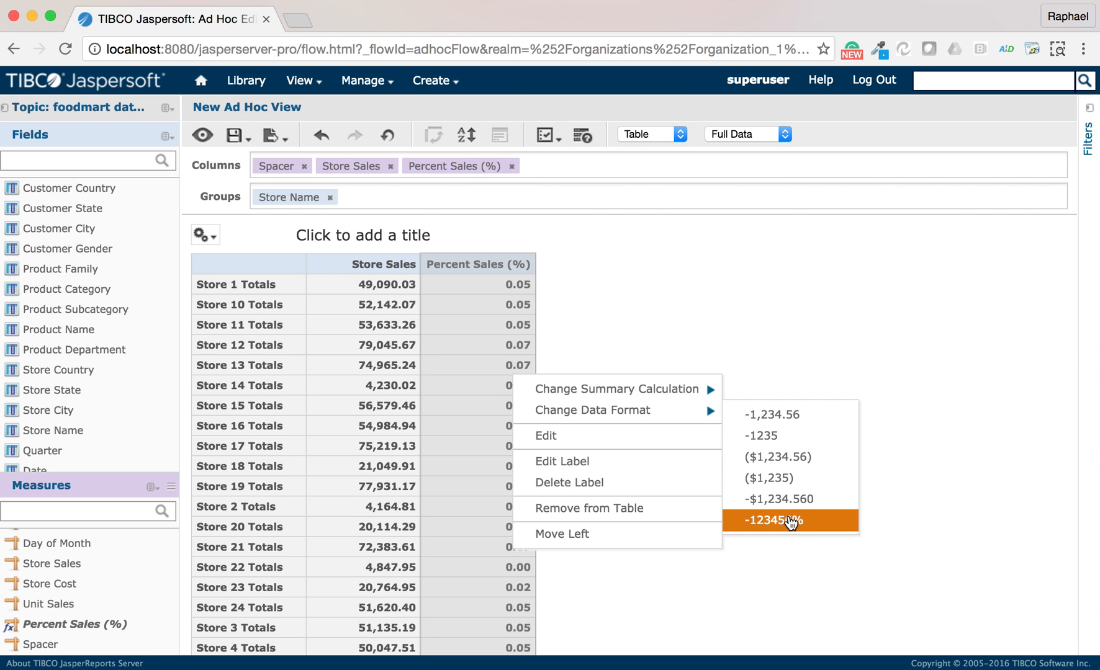
pyautogui.click(770, 520)
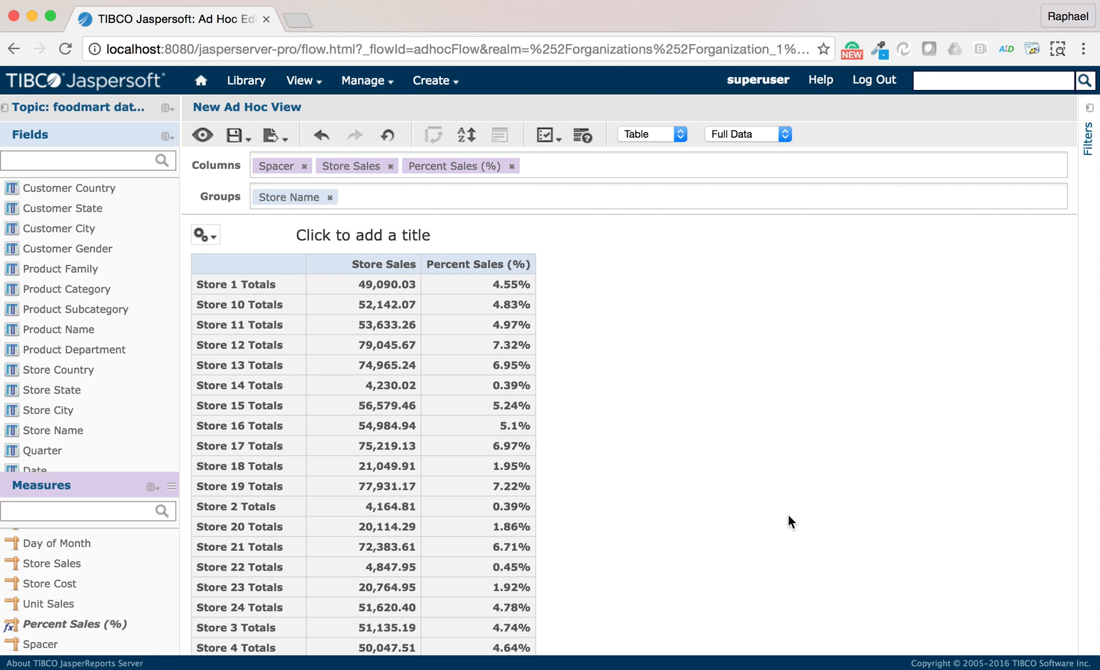
pyautogui.scroll(-3)
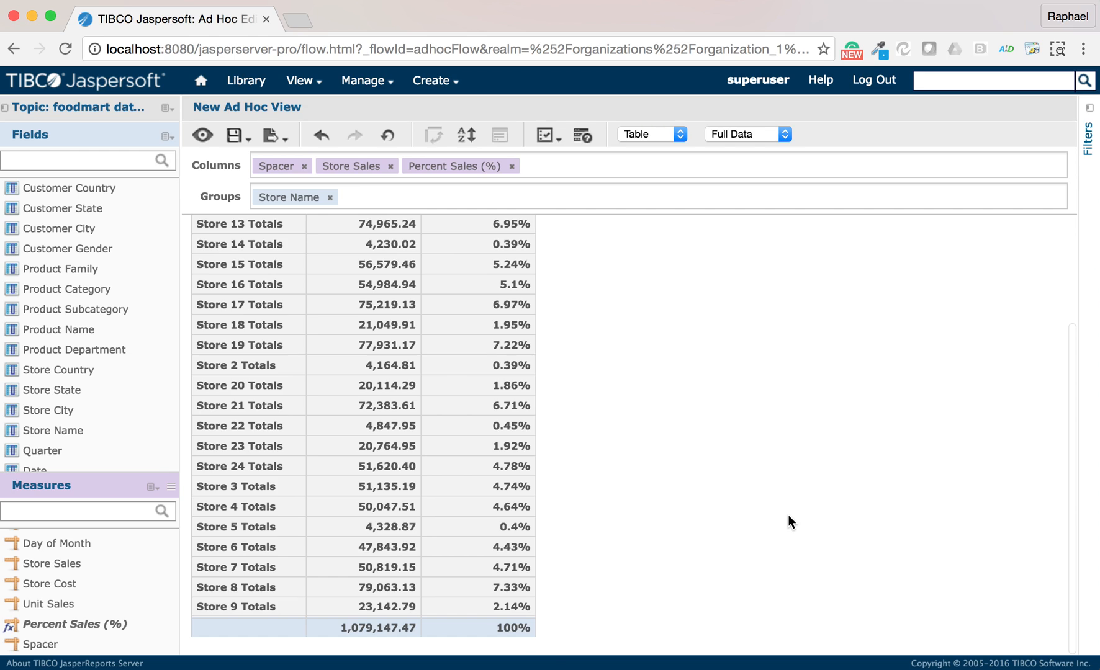